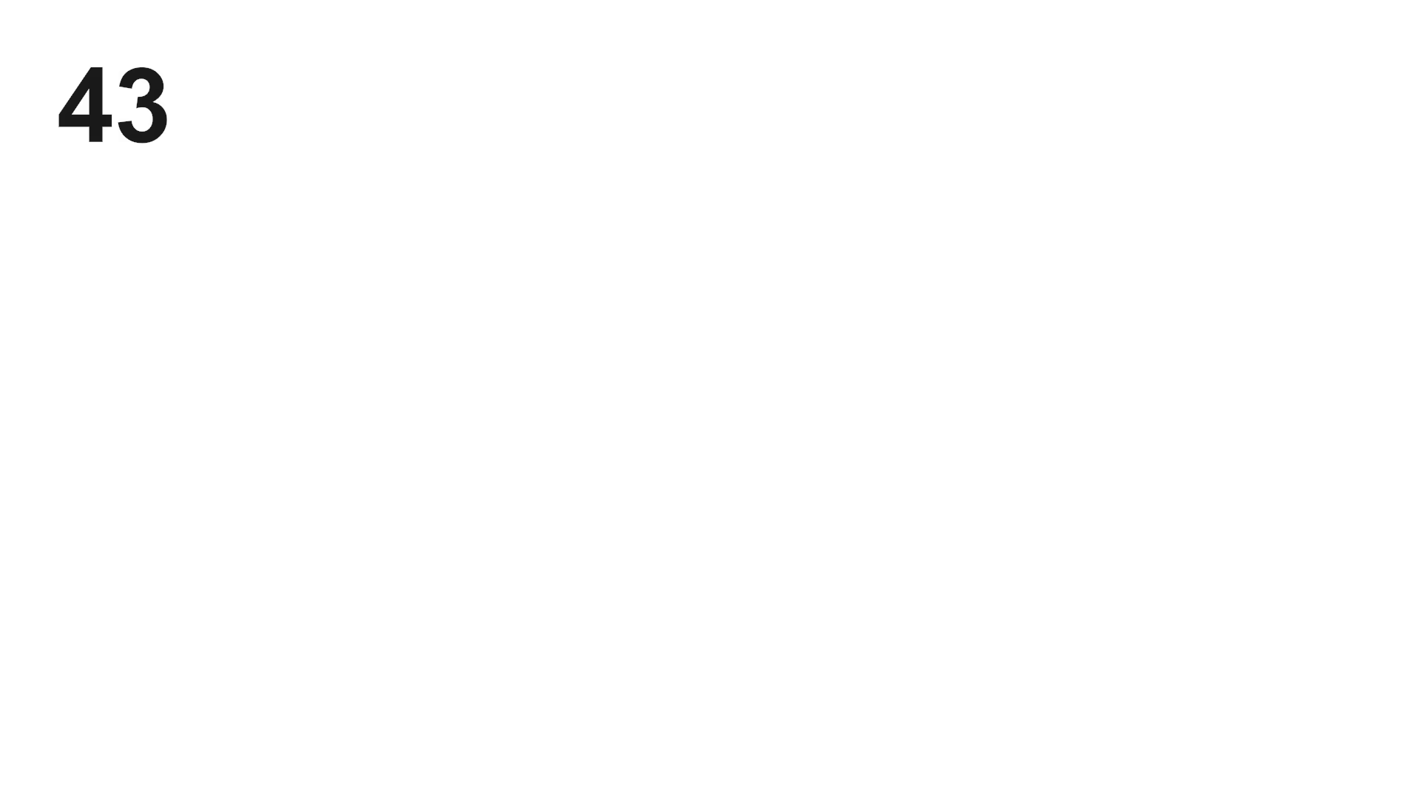
text(,252,)
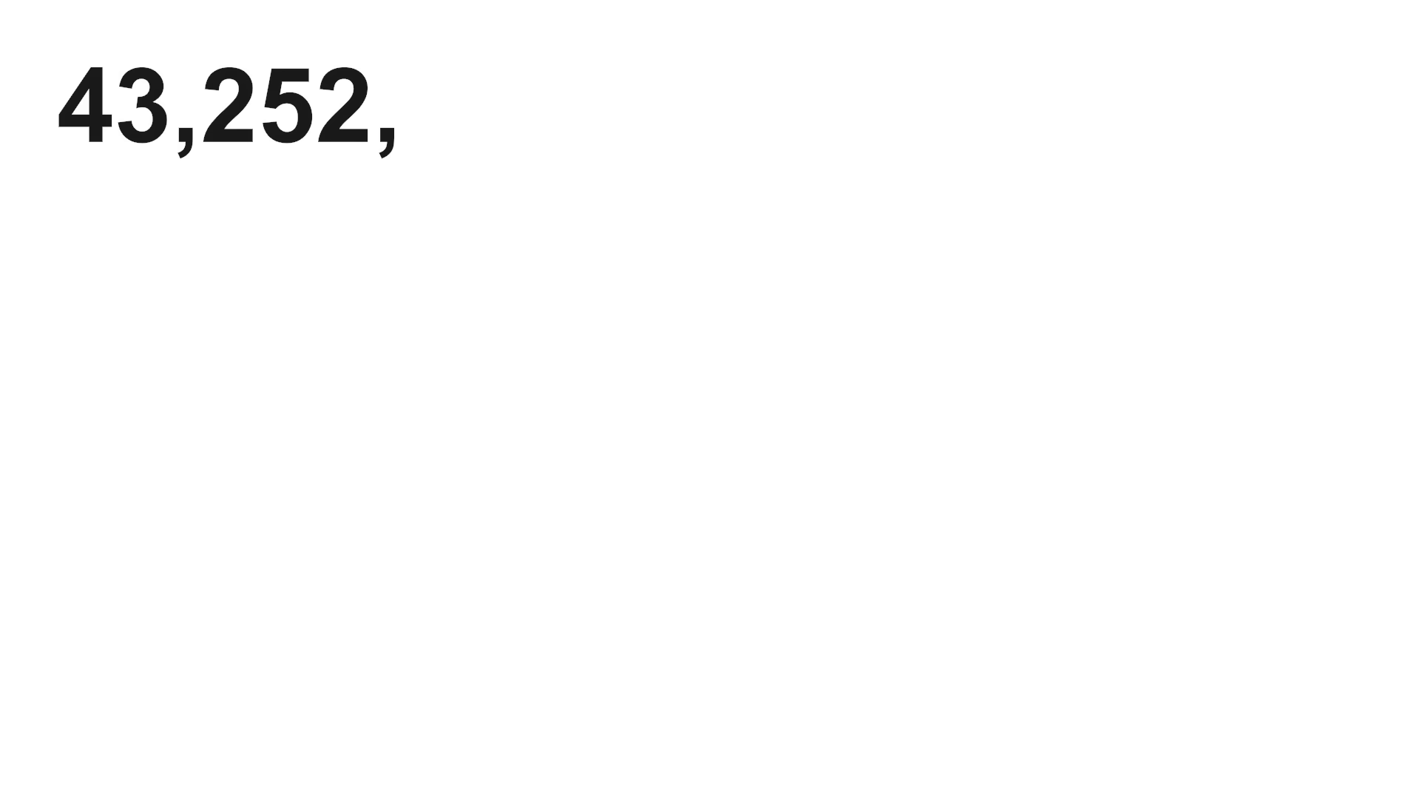
text(003,274,)
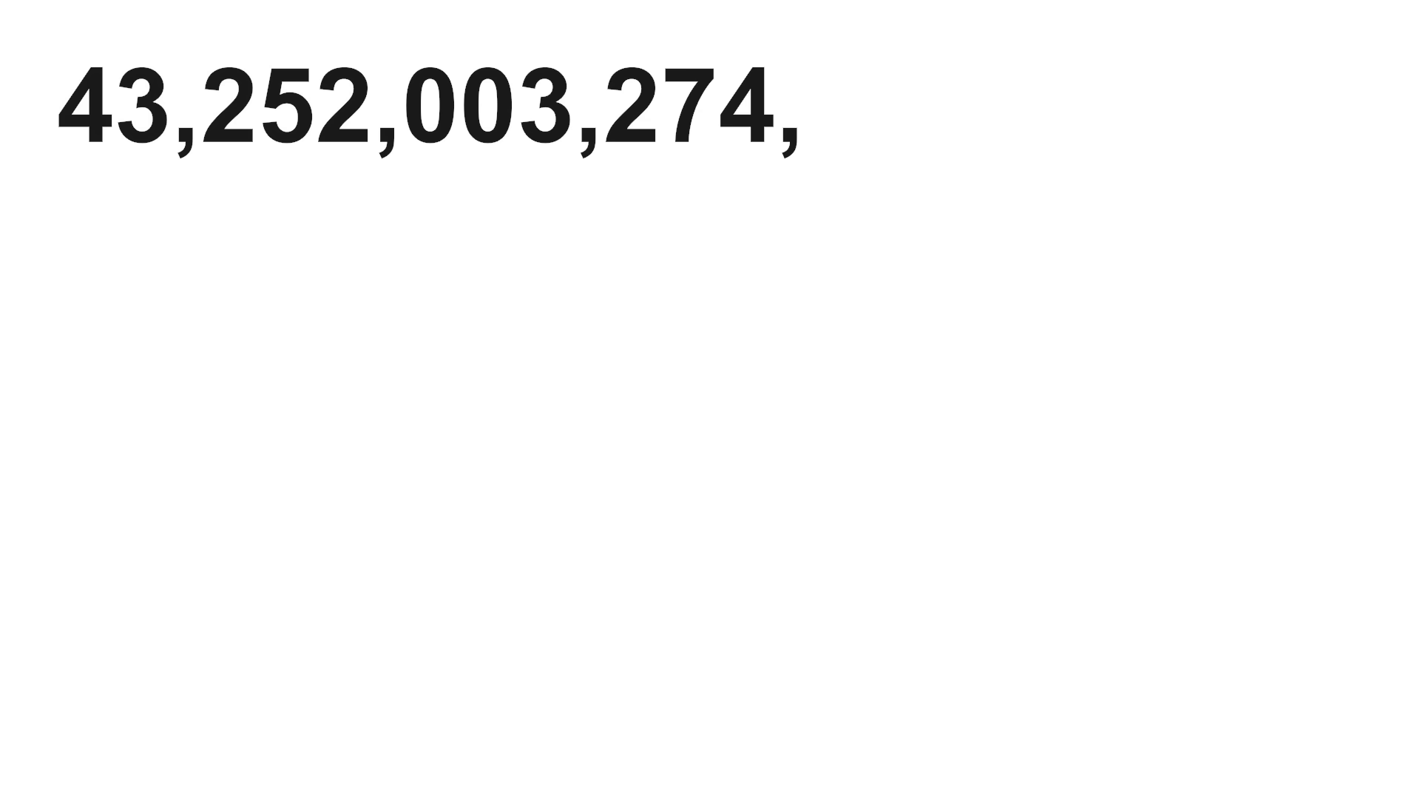
text(489,8)
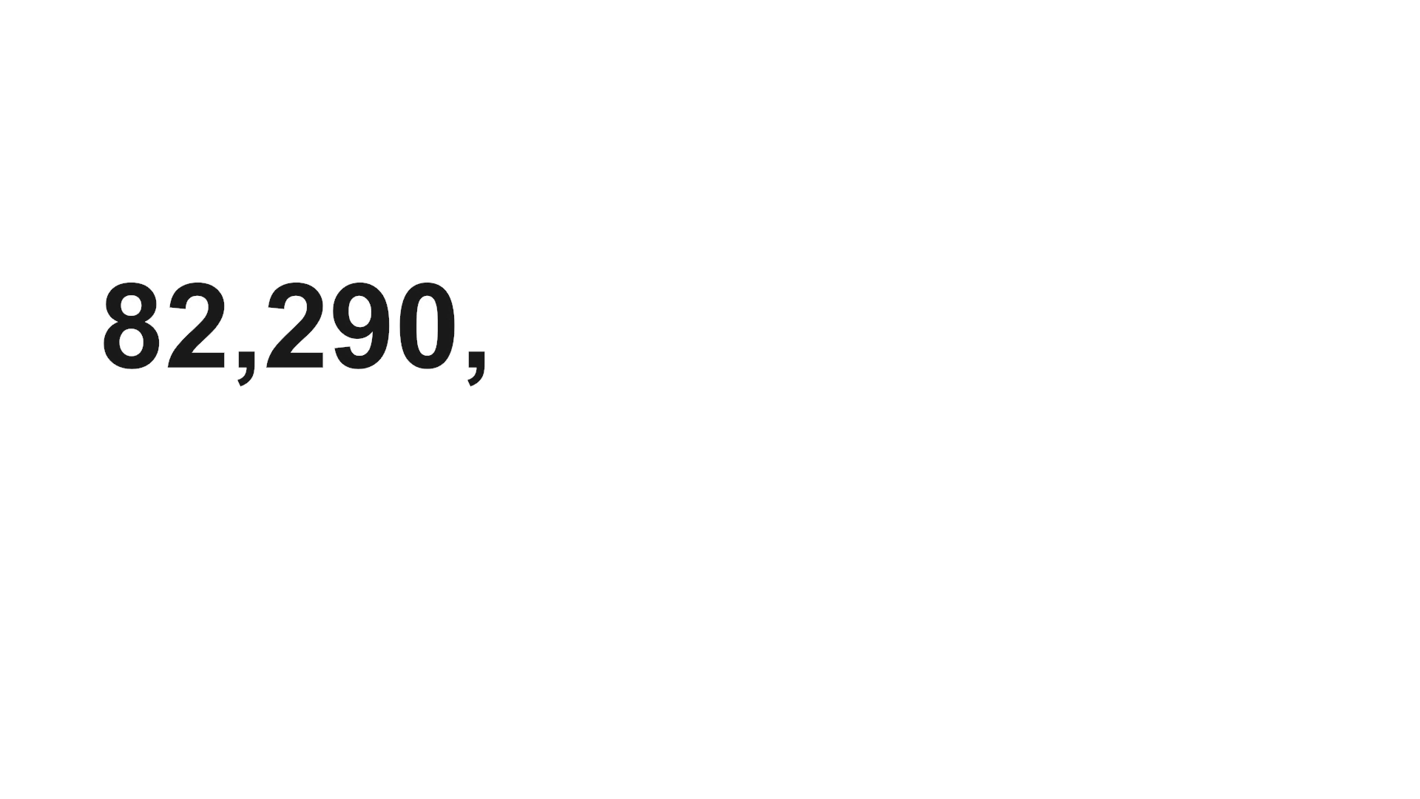
text(721,)
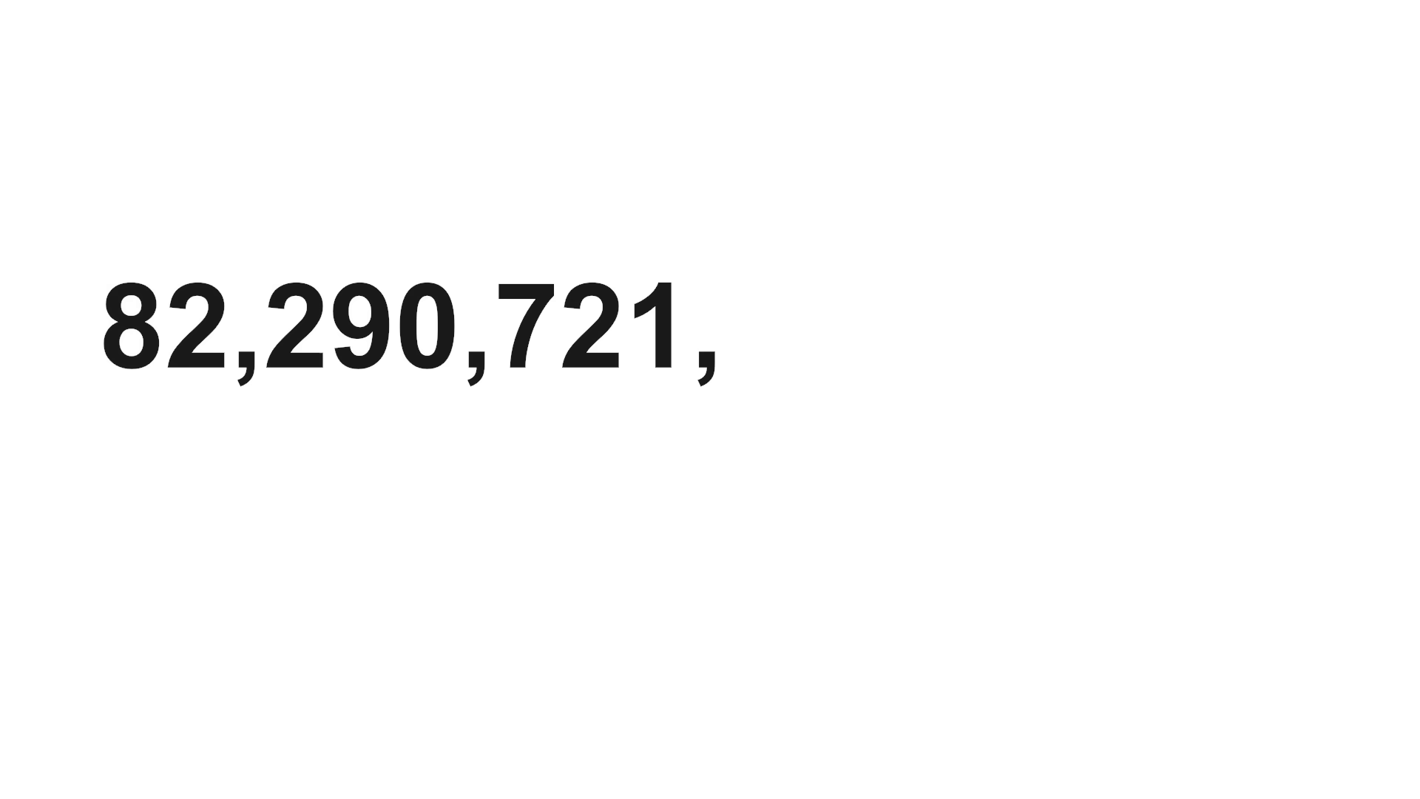
text(602,9)
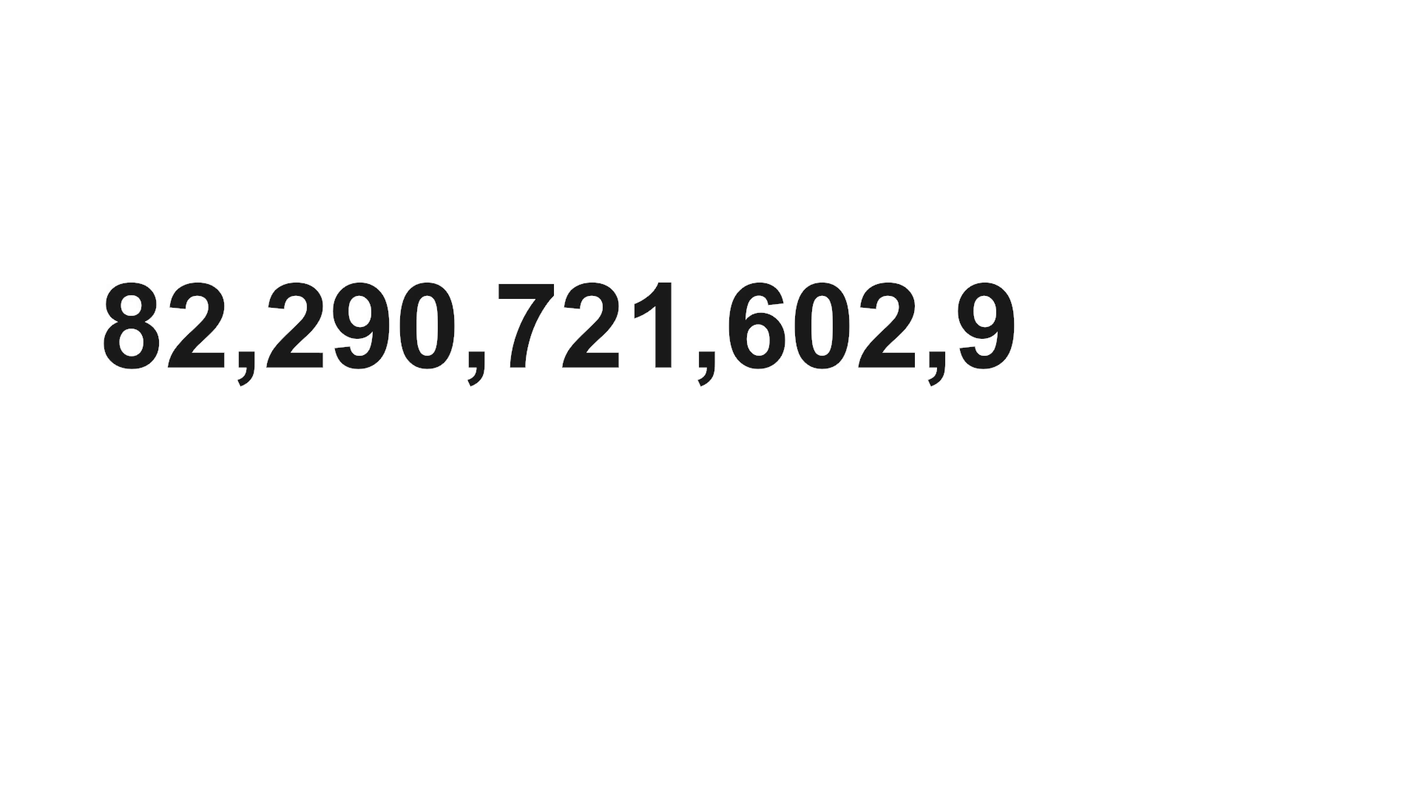